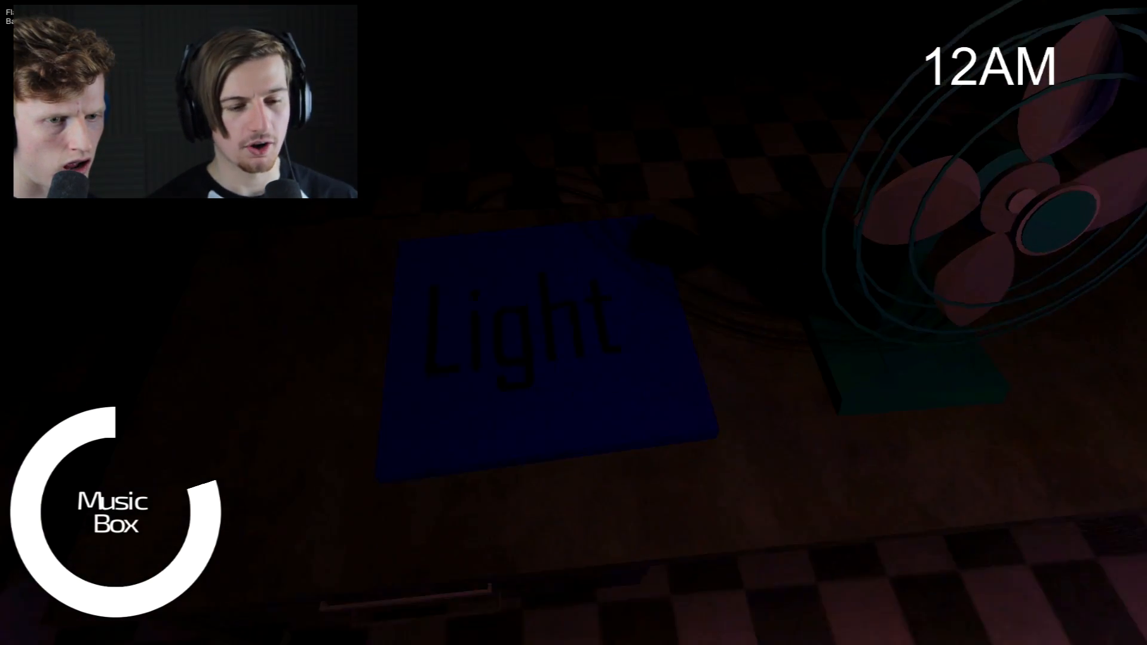
- Look up from the desk to watch the lit hallway with the gift box beside it
{"action": "left_click", "coordinate": [541, 325]}
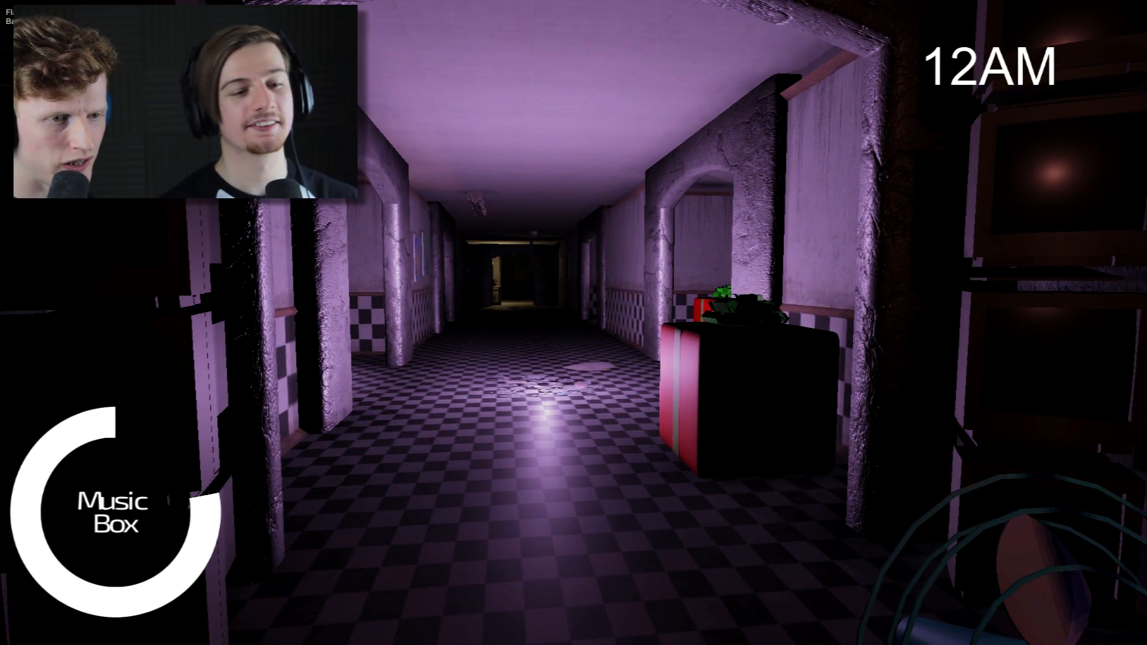